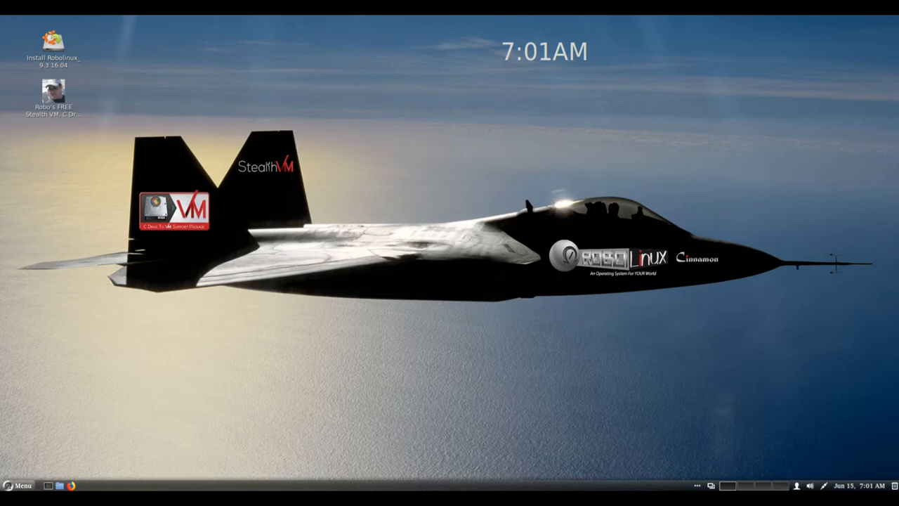
- Show the Accessories programs, cancel the Restart prompt, and bring the menu back up
{"action": "left_click", "coordinate": [17, 486]}
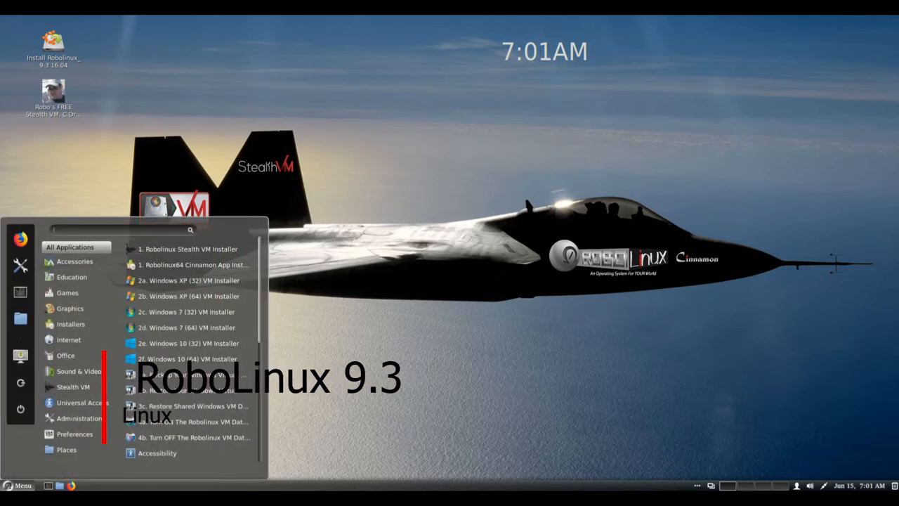
{"action": "left_click", "coordinate": [74, 260]}
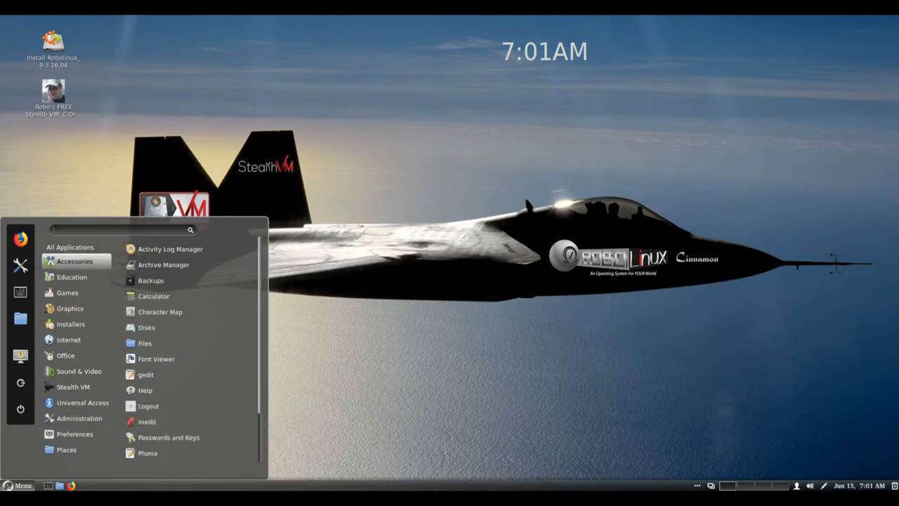
{"action": "mouse_move", "coordinate": [146, 373]}
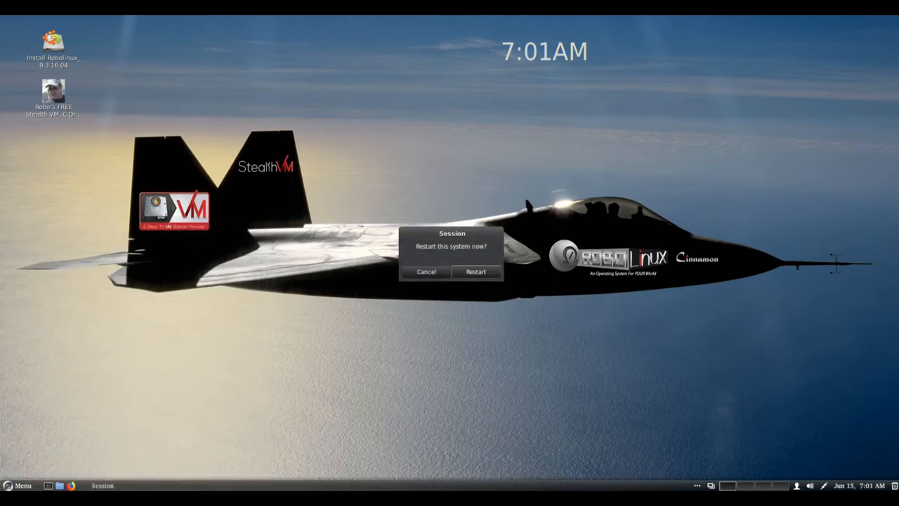
{"action": "left_click", "coordinate": [425, 273]}
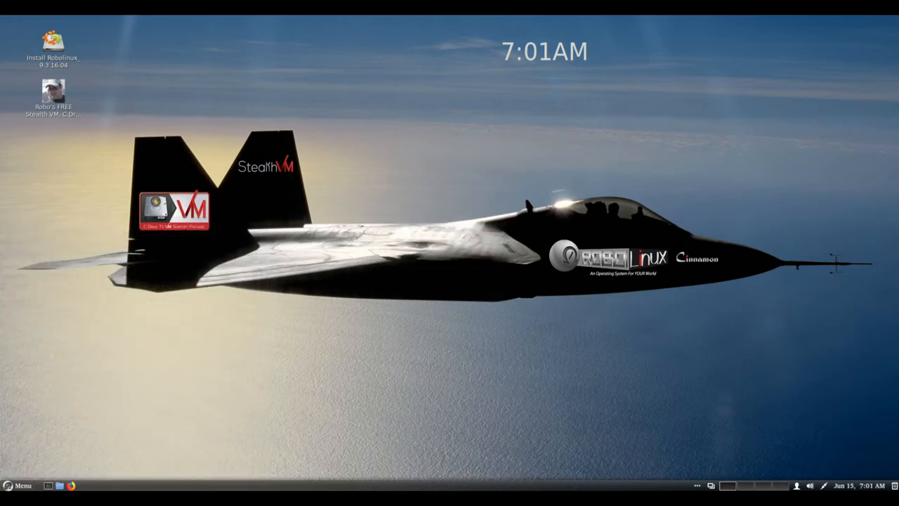
{"action": "left_click", "coordinate": [17, 486]}
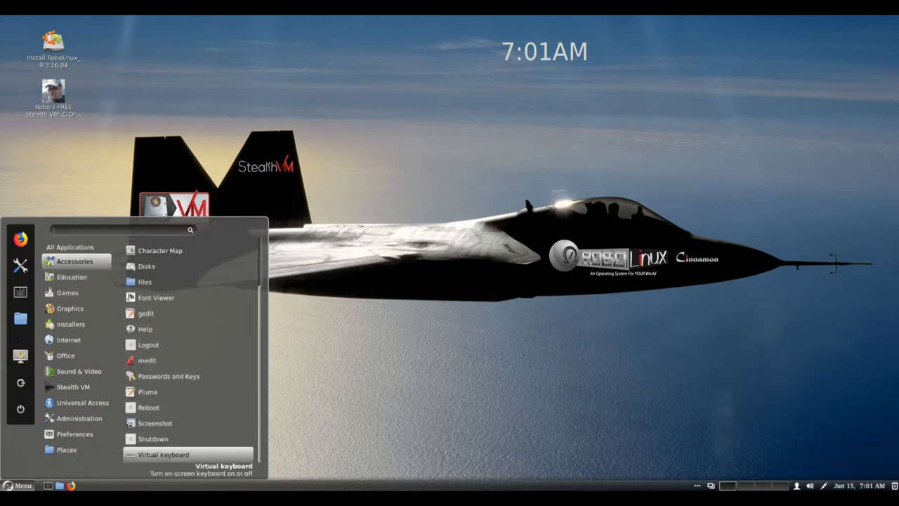
{"action": "mouse_move", "coordinate": [146, 266]}
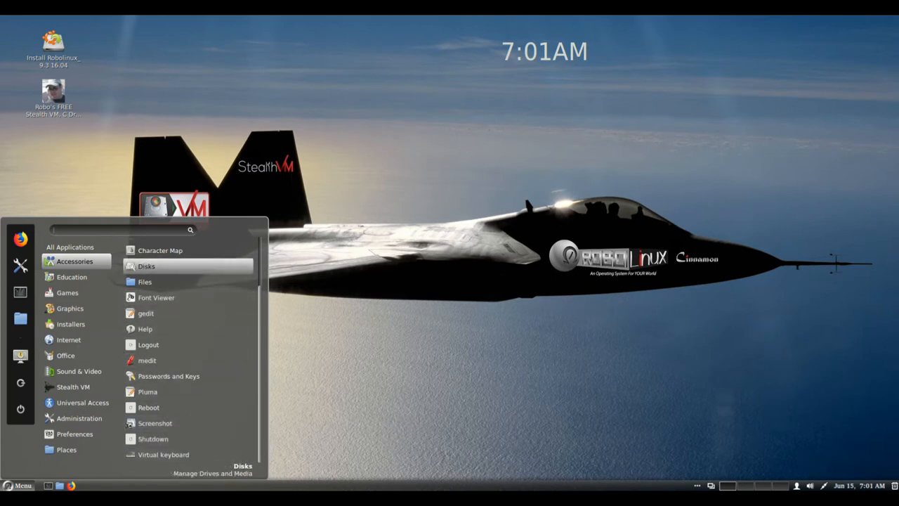
- Browse the Games category, then the Installers list of browsers, antivirus and games
{"action": "left_click", "coordinate": [67, 292]}
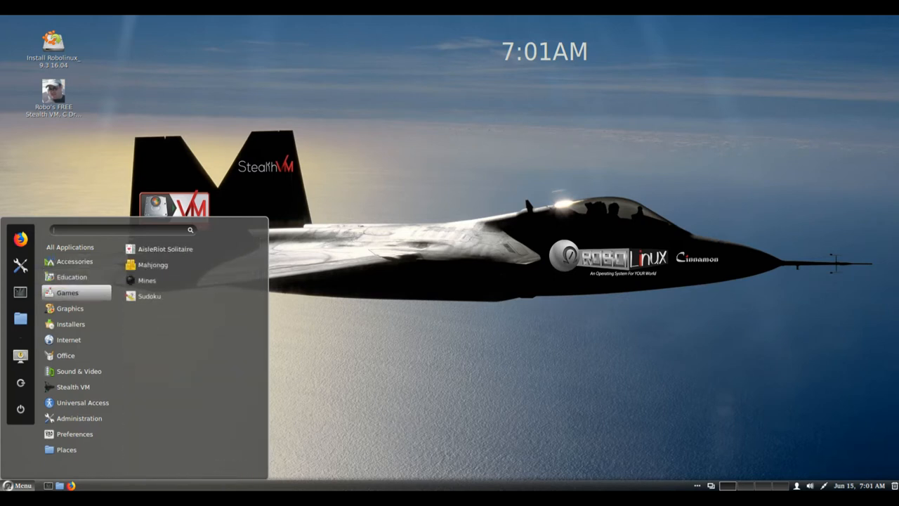
{"action": "left_click", "coordinate": [70, 307]}
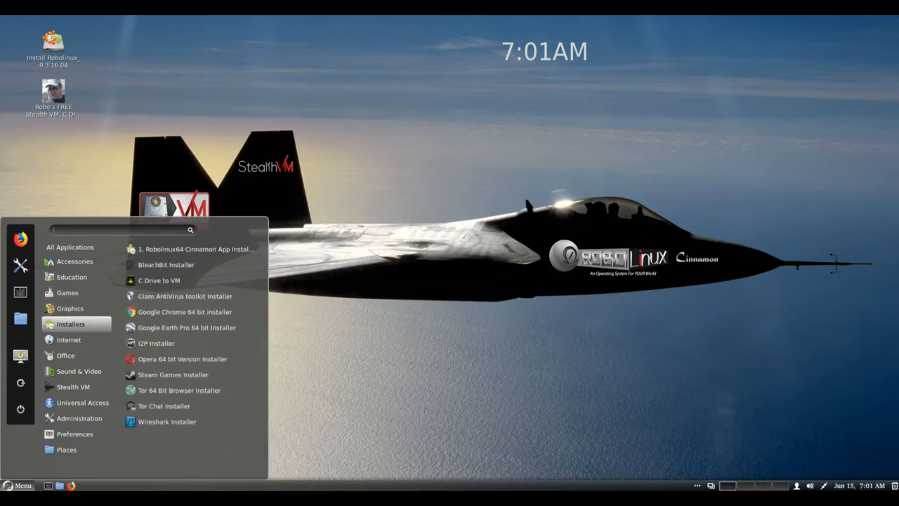
{"action": "mouse_move", "coordinate": [191, 249]}
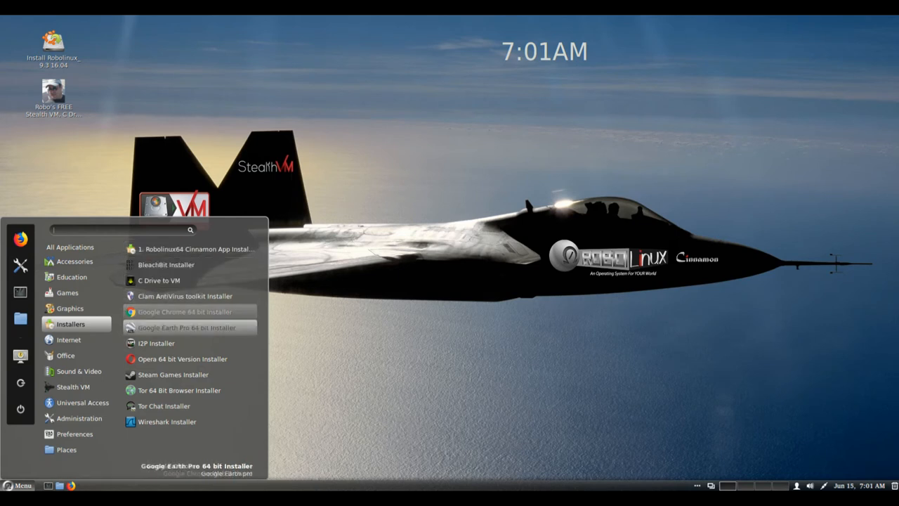
{"action": "mouse_move", "coordinate": [173, 374]}
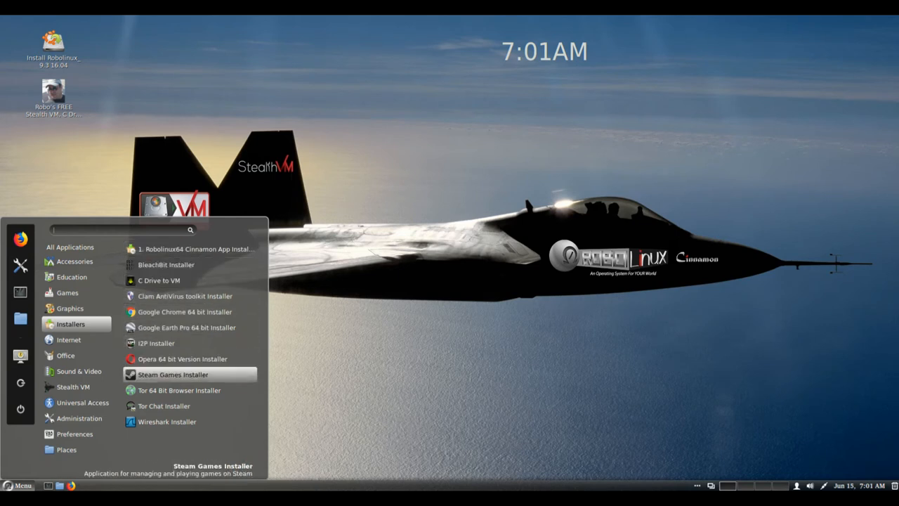
{"action": "mouse_move", "coordinate": [178, 390]}
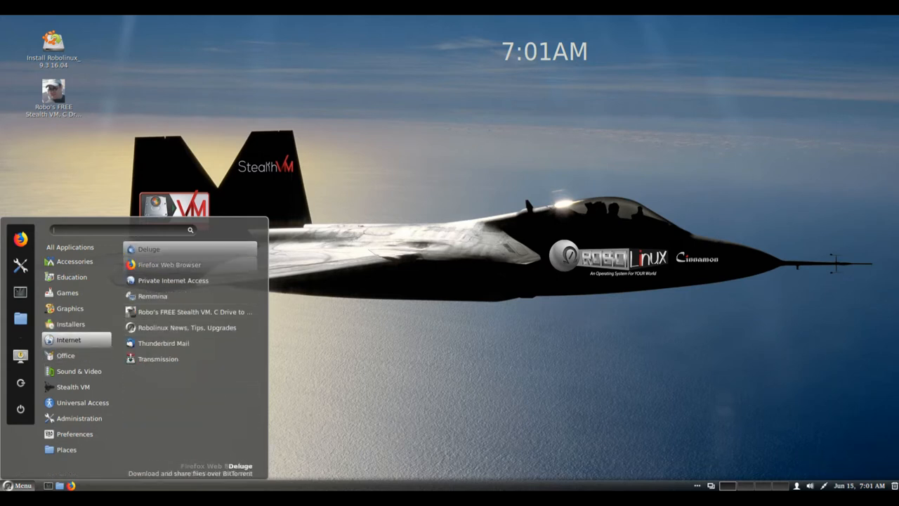
{"action": "mouse_move", "coordinate": [194, 312]}
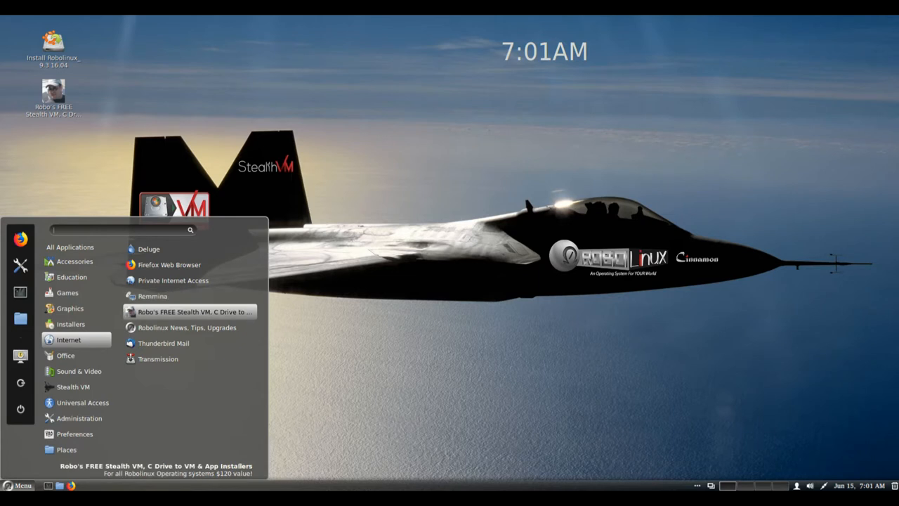
{"action": "mouse_move", "coordinate": [163, 343]}
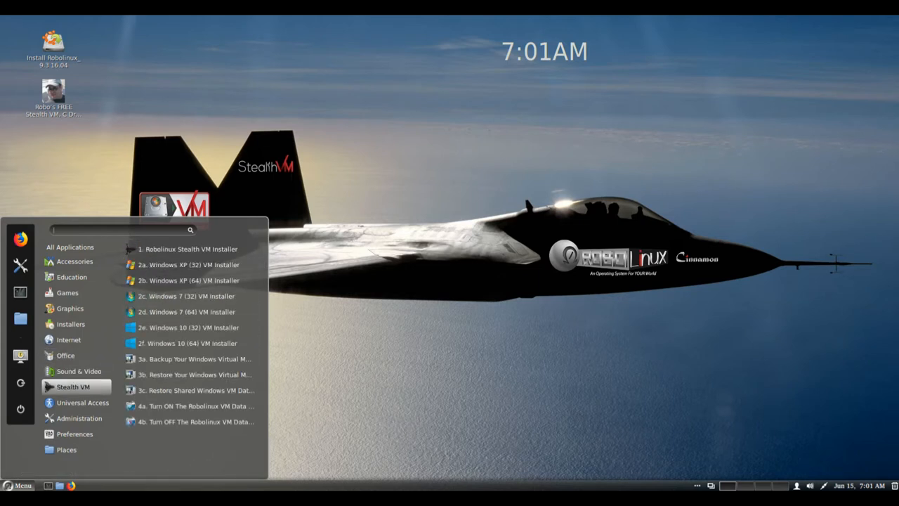
{"action": "mouse_move", "coordinate": [189, 264]}
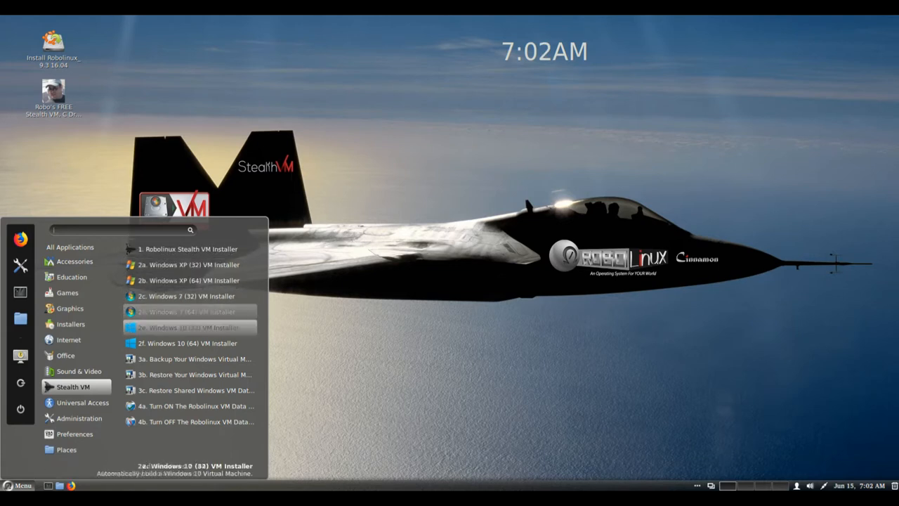
{"action": "mouse_move", "coordinate": [194, 358]}
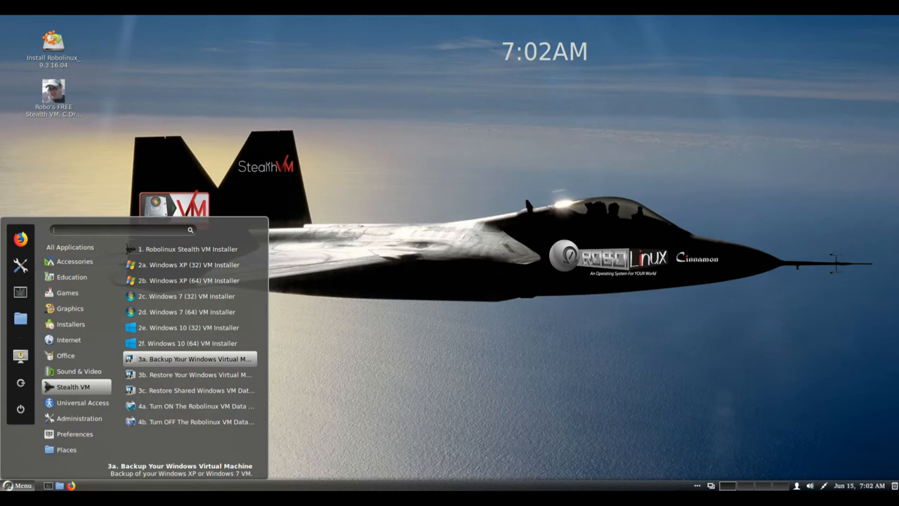
{"action": "mouse_move", "coordinate": [190, 406]}
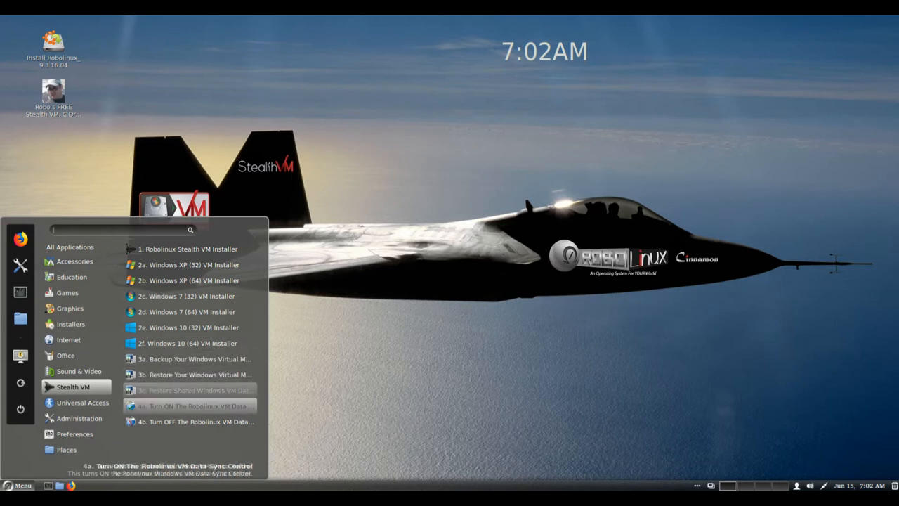
{"action": "mouse_move", "coordinate": [195, 421]}
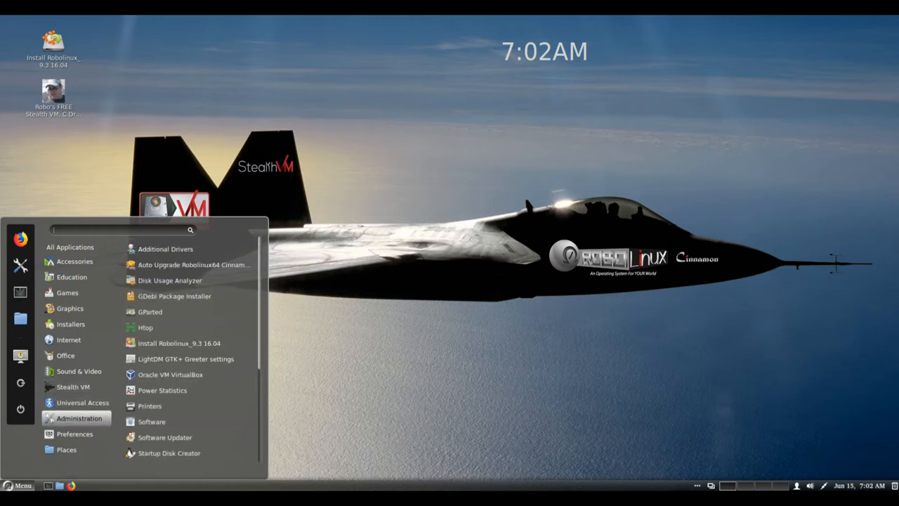
{"action": "mouse_move", "coordinate": [163, 390]}
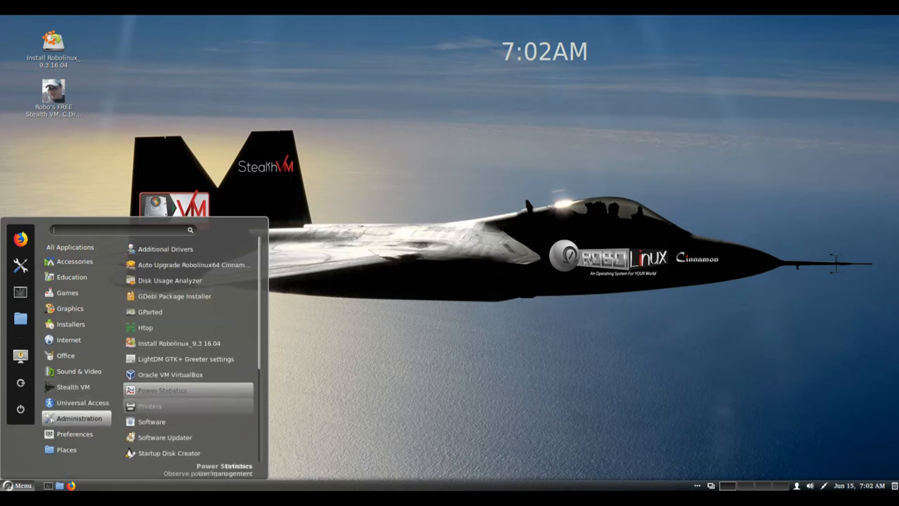
{"action": "mouse_move", "coordinate": [170, 281]}
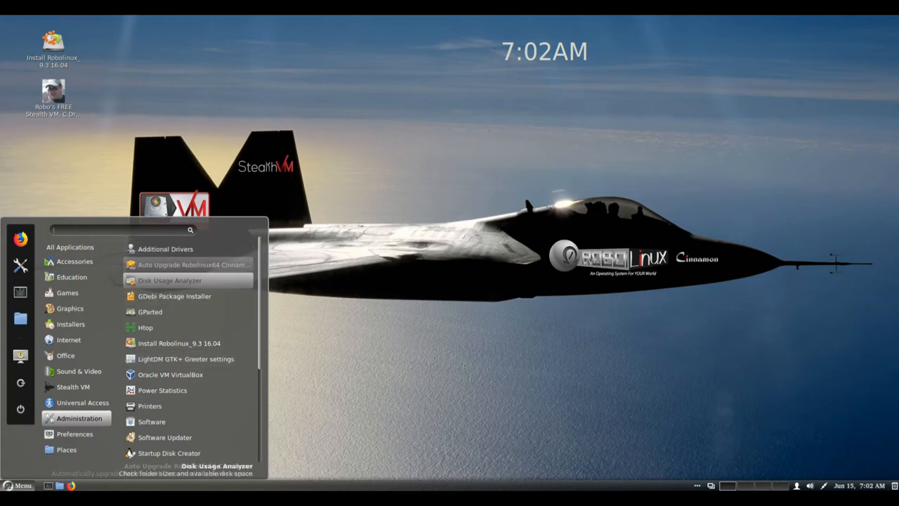
{"action": "mouse_move", "coordinate": [186, 358]}
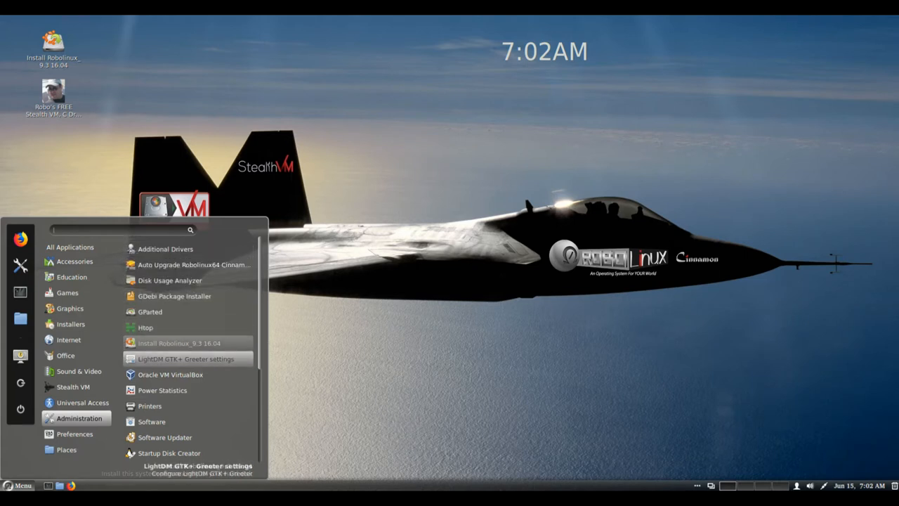
{"action": "mouse_move", "coordinate": [149, 405]}
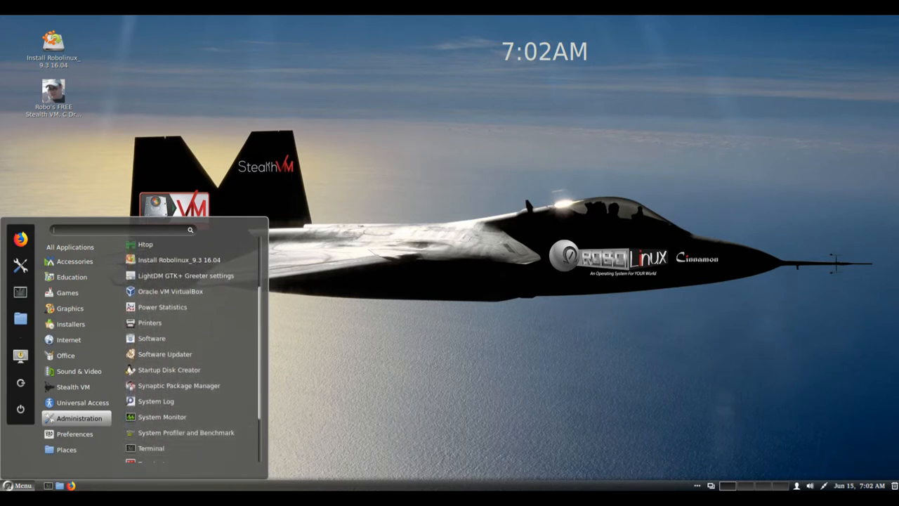
- Scroll the Administration list down to the terminals and System Monitor
{"action": "scroll", "scroll_direction": "down", "scroll_amount": 3}
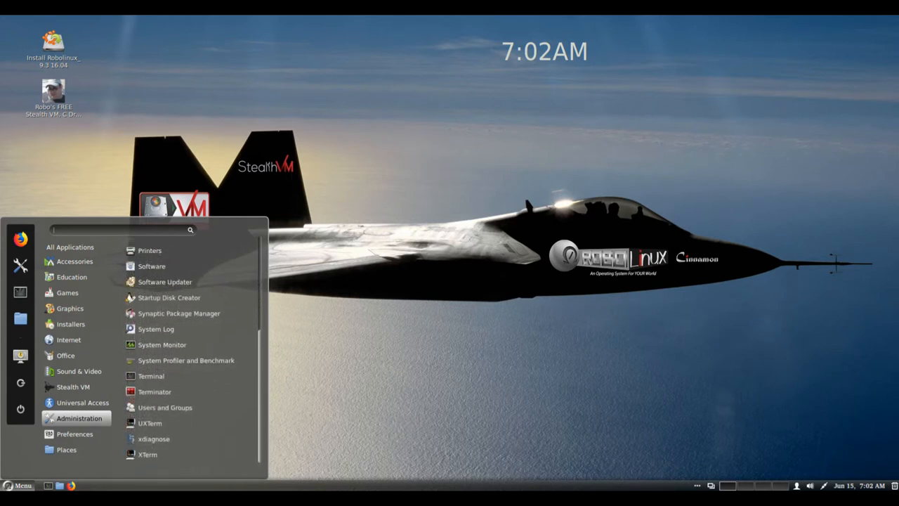
{"action": "mouse_move", "coordinate": [161, 344]}
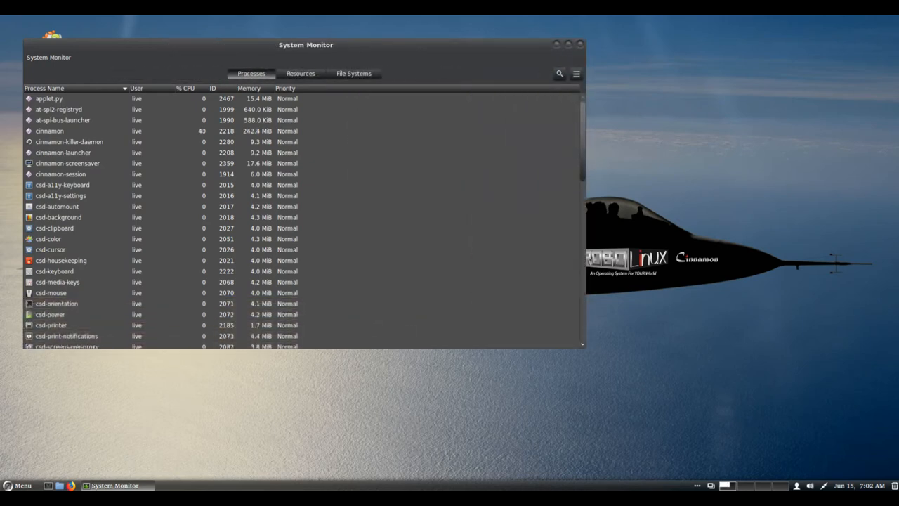
- Review the Processes list in System Monitor before closing it
{"action": "left_click", "coordinate": [300, 67]}
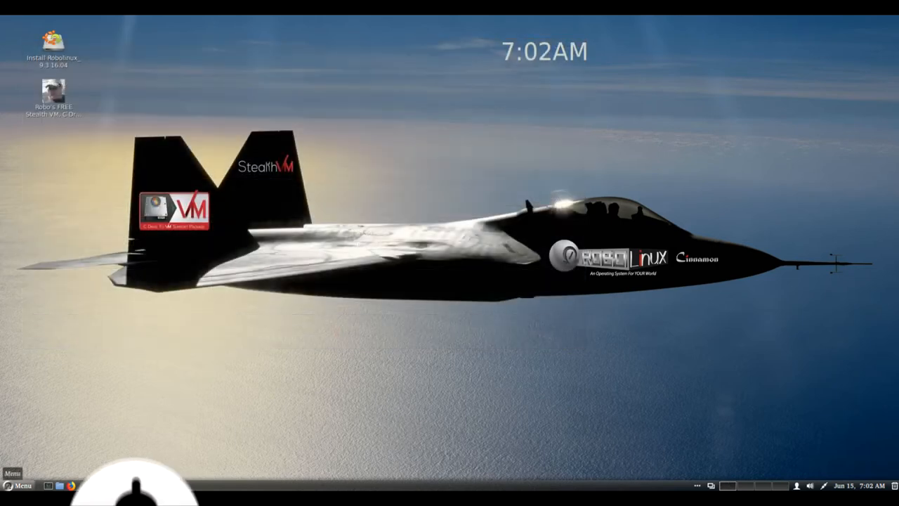
- Scroll the Preferences settings past Color and Display to input and keyboard tools
{"action": "left_click", "coordinate": [17, 484]}
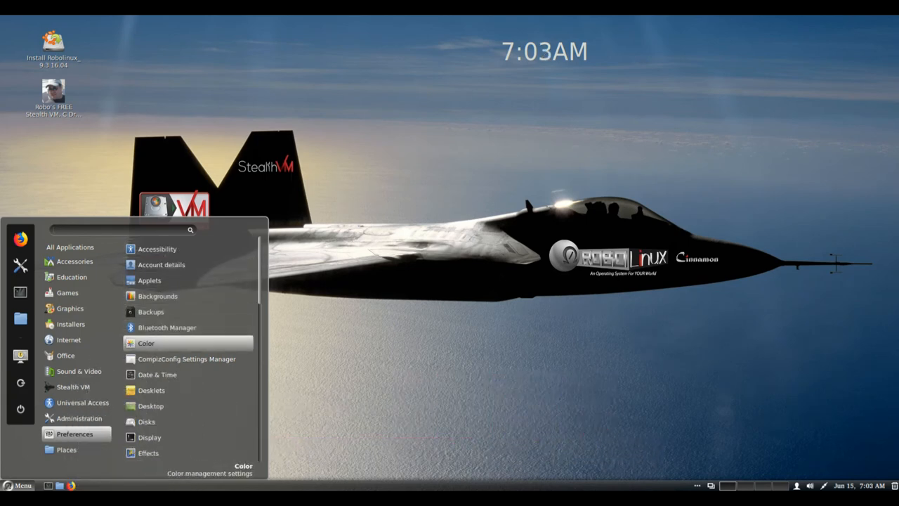
{"action": "mouse_move", "coordinate": [148, 452]}
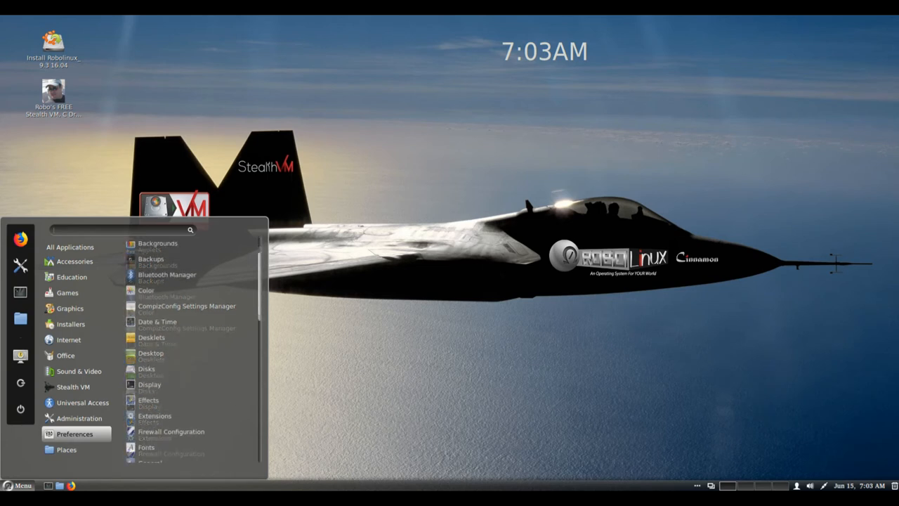
{"action": "scroll", "scroll_direction": "down", "scroll_amount": 3}
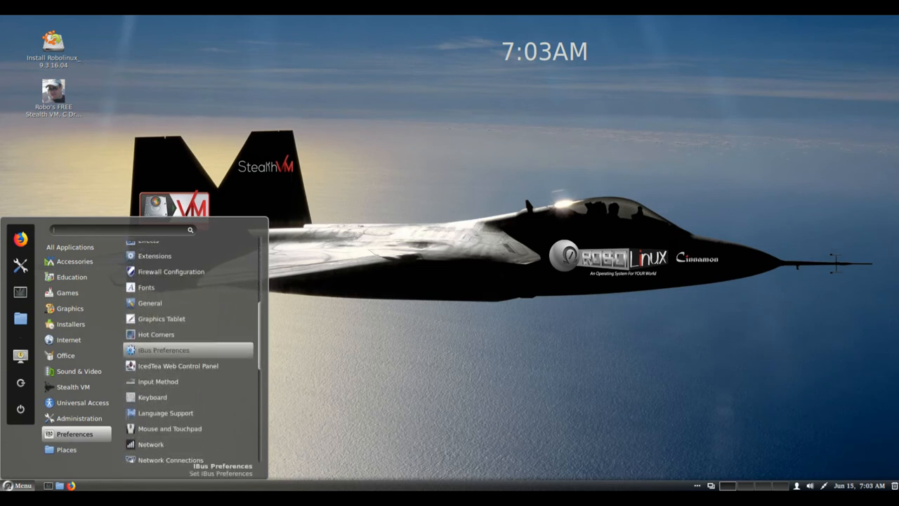
{"action": "mouse_move", "coordinate": [160, 318]}
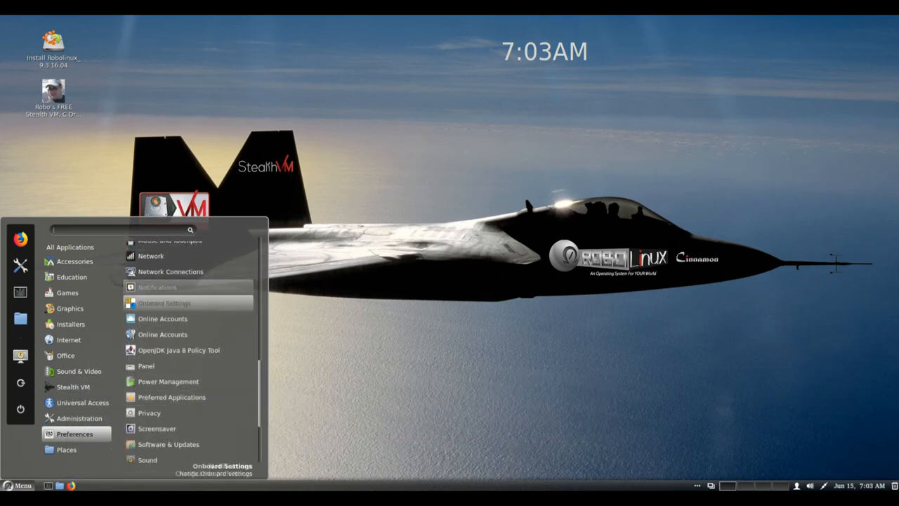
{"action": "mouse_move", "coordinate": [169, 381]}
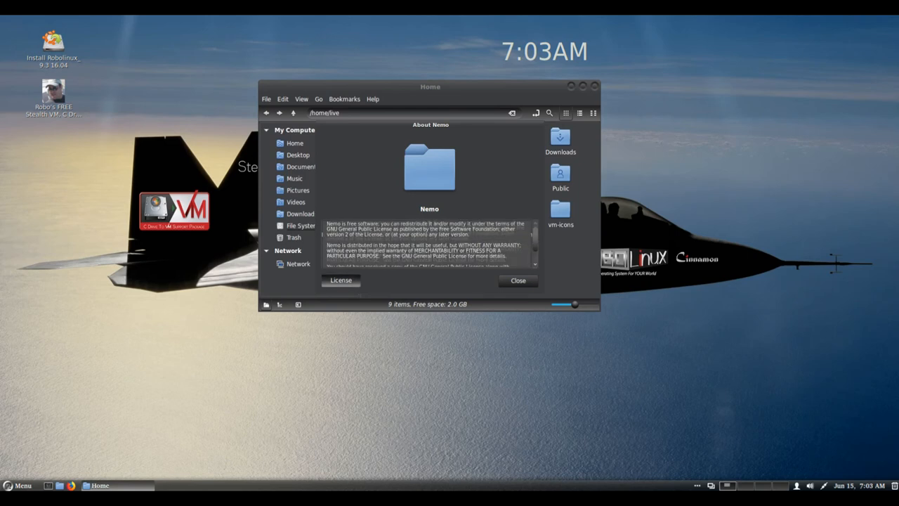
- Dismiss the About Nemo dialog
{"action": "left_click", "coordinate": [517, 281]}
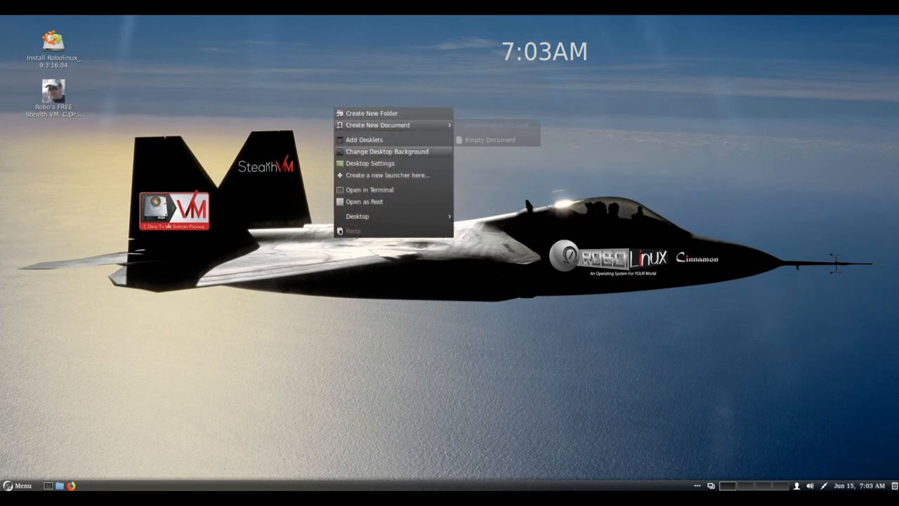
{"action": "mouse_move", "coordinate": [356, 216]}
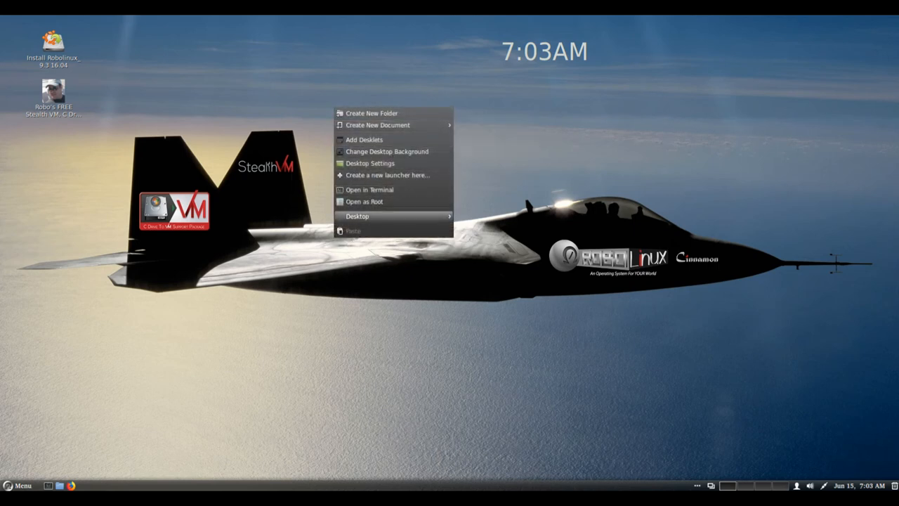
{"action": "mouse_move", "coordinate": [357, 217]}
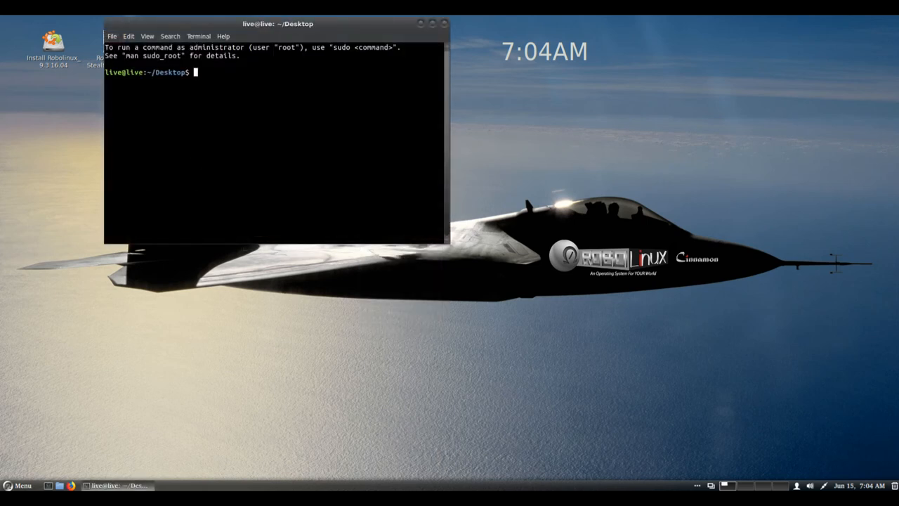
- Centre the terminal and view GNOME Terminal's About version info and Credits
{"action": "left_click_drag", "start_coordinate": [278, 22], "coordinate": [450, 97]}
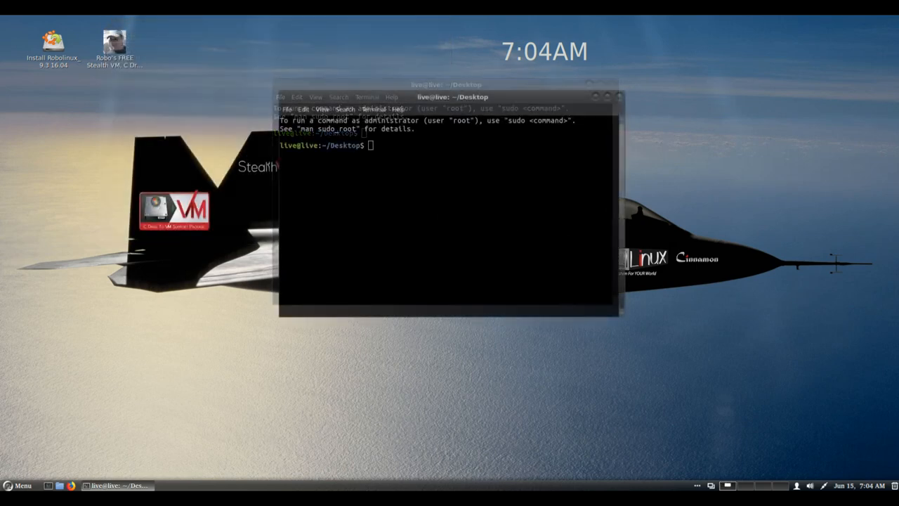
{"action": "left_click", "coordinate": [418, 126]}
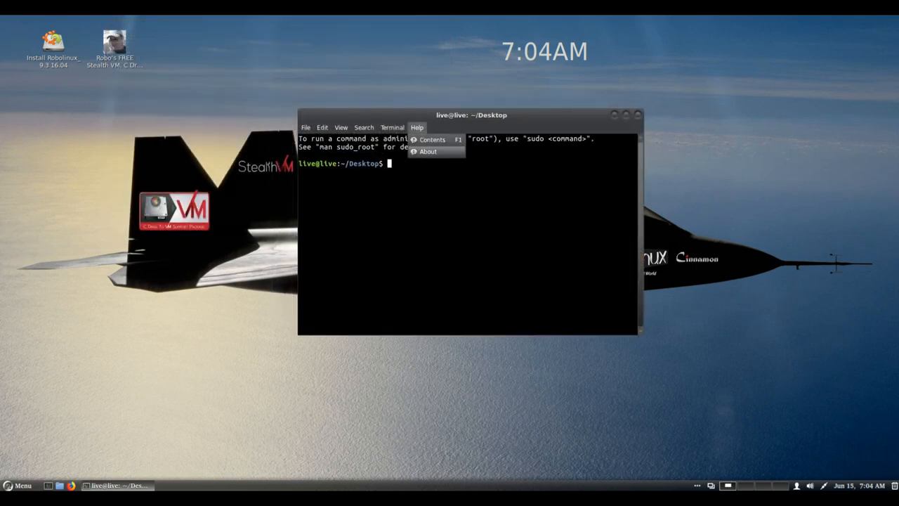
{"action": "left_click", "coordinate": [427, 152]}
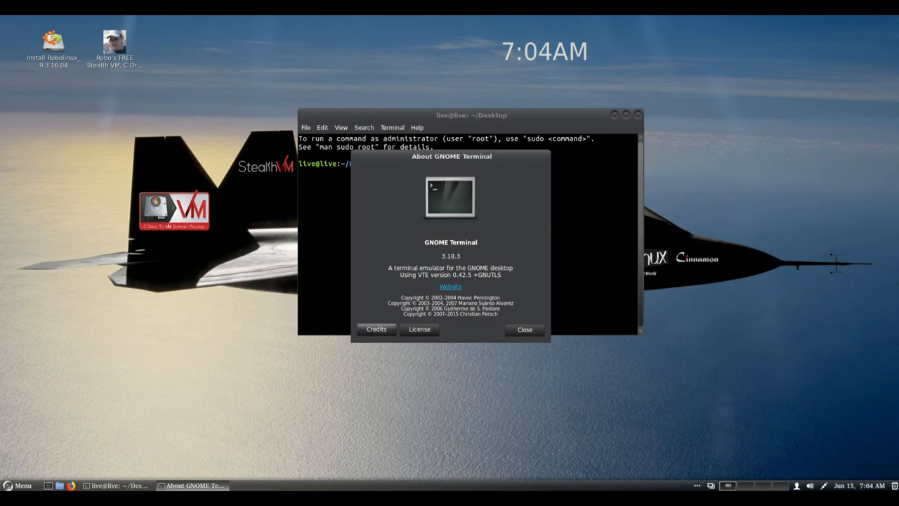
{"action": "left_click", "coordinate": [376, 328]}
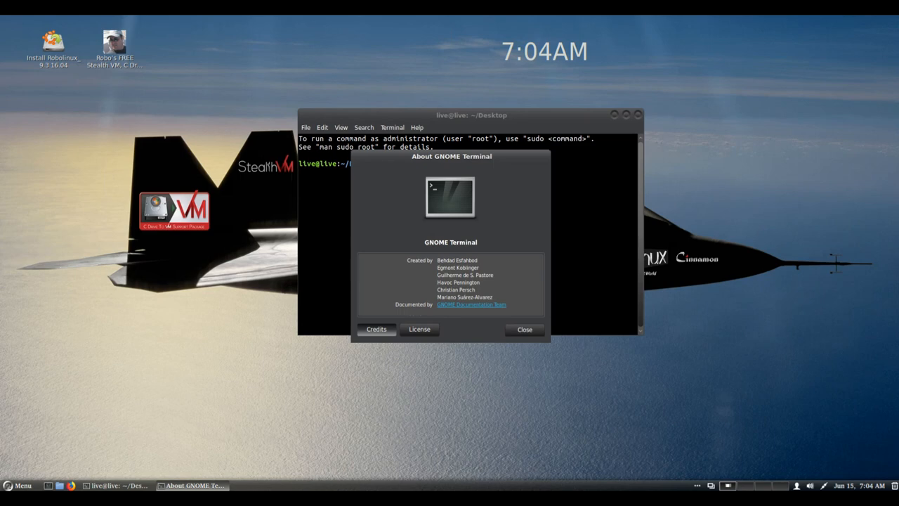
{"action": "left_click", "coordinate": [524, 329]}
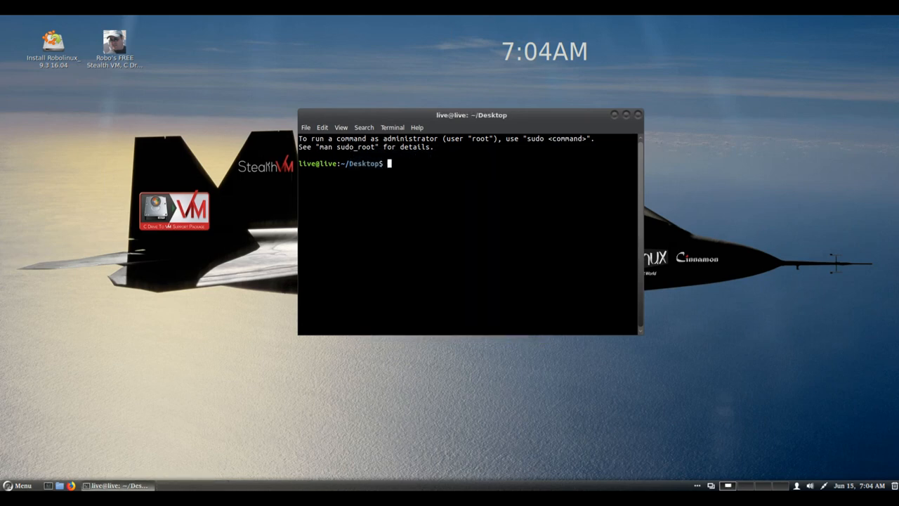
- Run uname to show kernel 4.13.0-32-generic, then close the terminal to the desktop
{"action": "type", "text": "uname -a"}
{"action": "type", "text": "uname -r"}
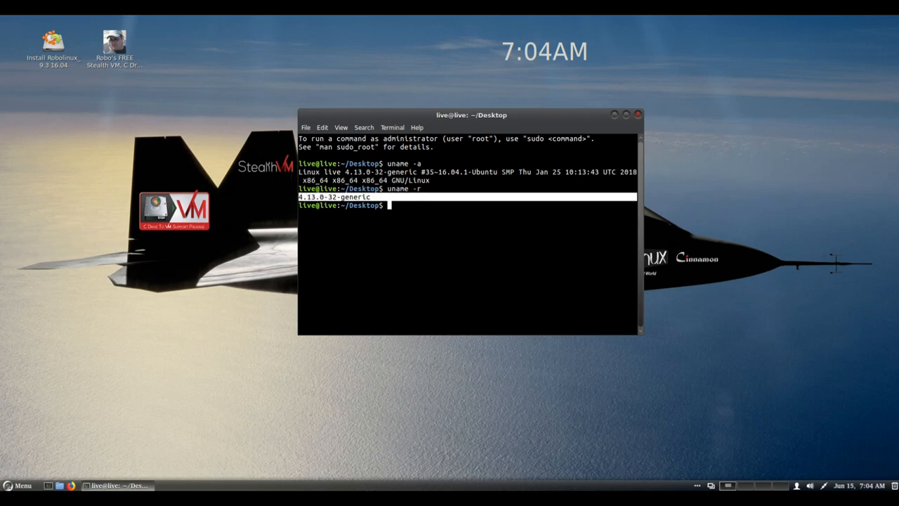
{"action": "left_click", "coordinate": [636, 116]}
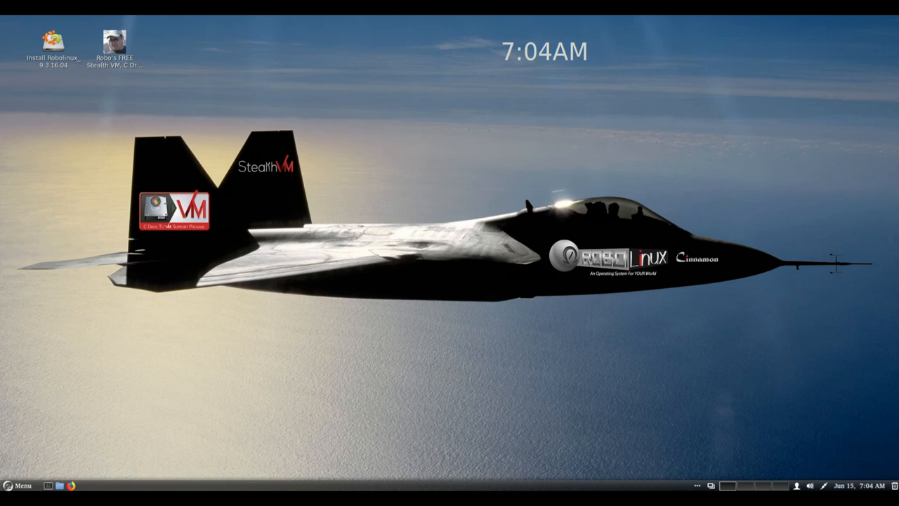